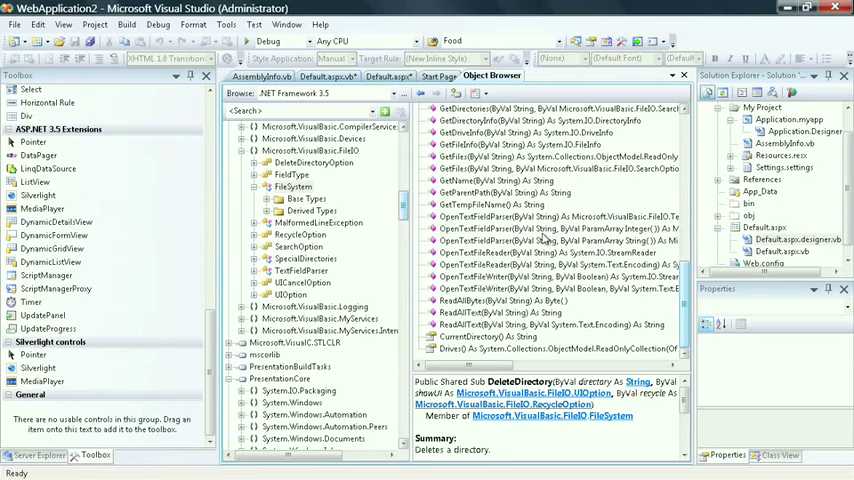
pyautogui.moveTo(536, 240)
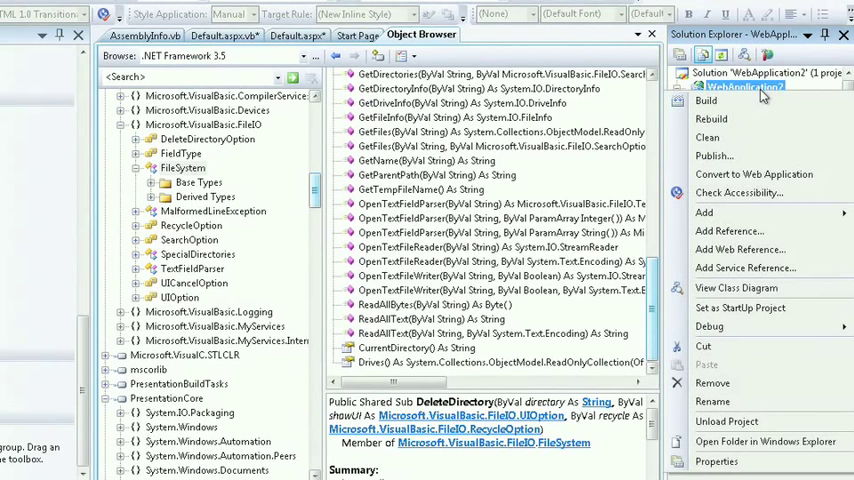
# Step: Look at the Add New Item dialog for the project and dismiss it without adding anything
pyautogui.click(704, 212)
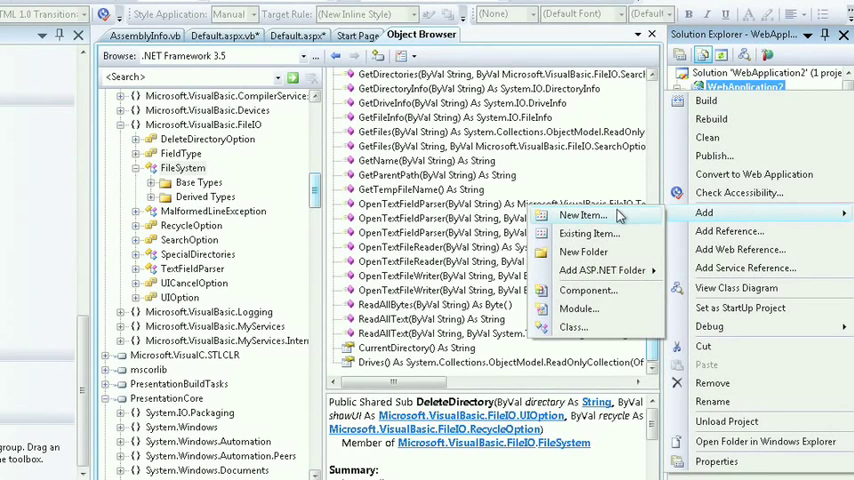
pyautogui.click(584, 216)
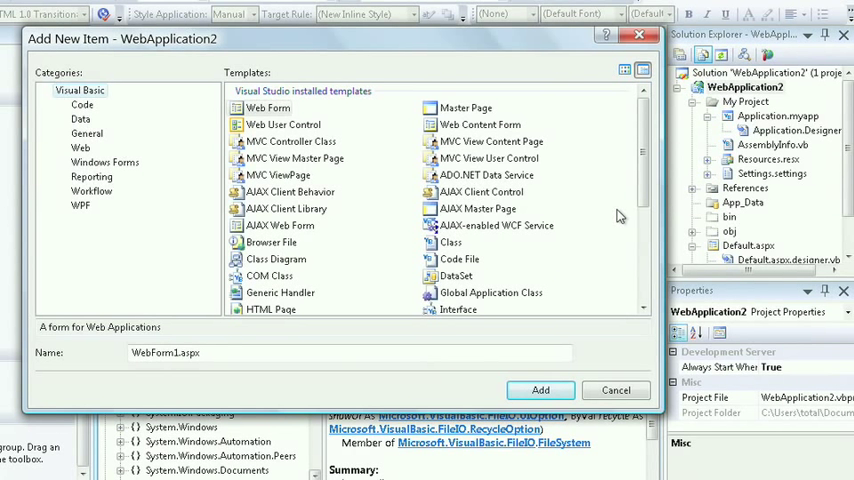
pyautogui.click(450, 242)
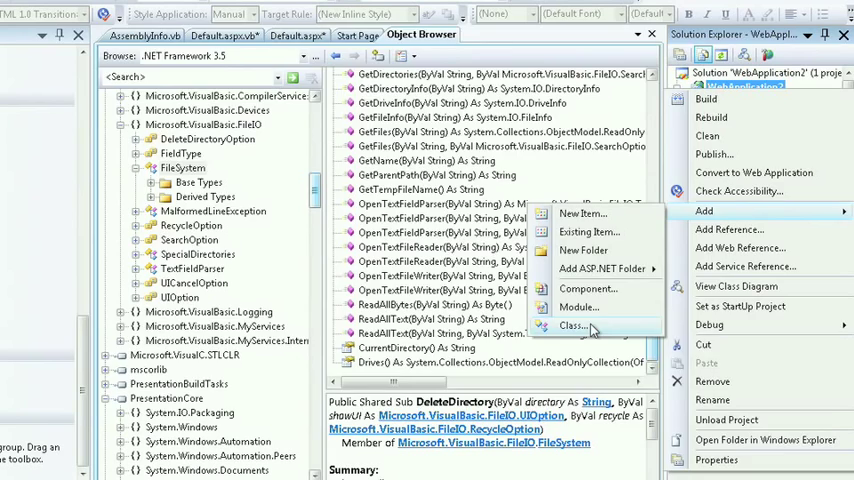
# Step: Add a new class file Class1.vb to WebApplication2 with an empty Class1 definition
pyautogui.click(572, 324)
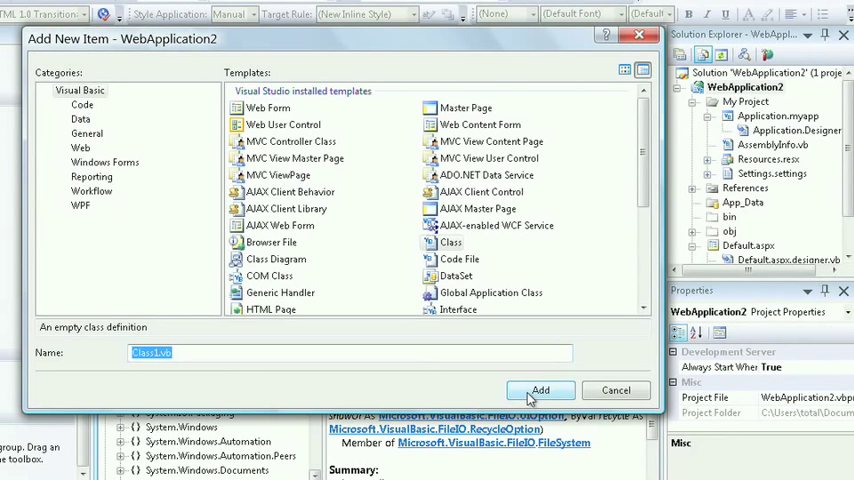
pyautogui.click(540, 390)
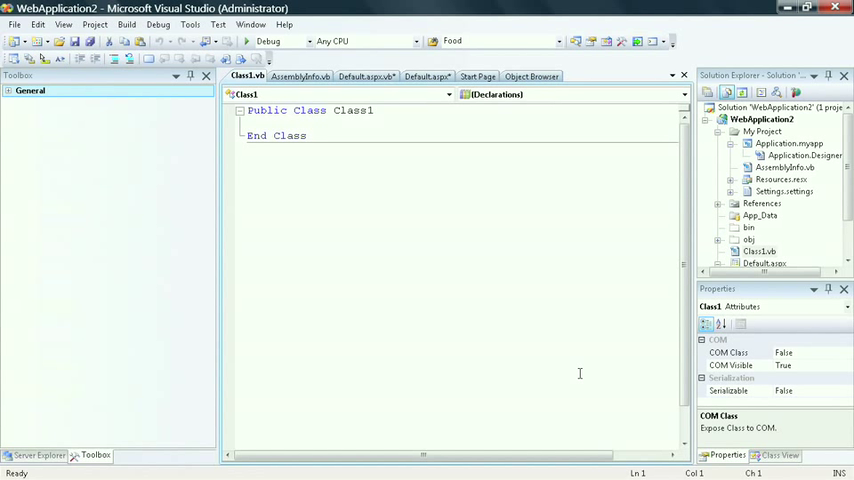
# Step: Show Class View and expand the WebApplication2 namespace to select Class1
pyautogui.click(64, 24)
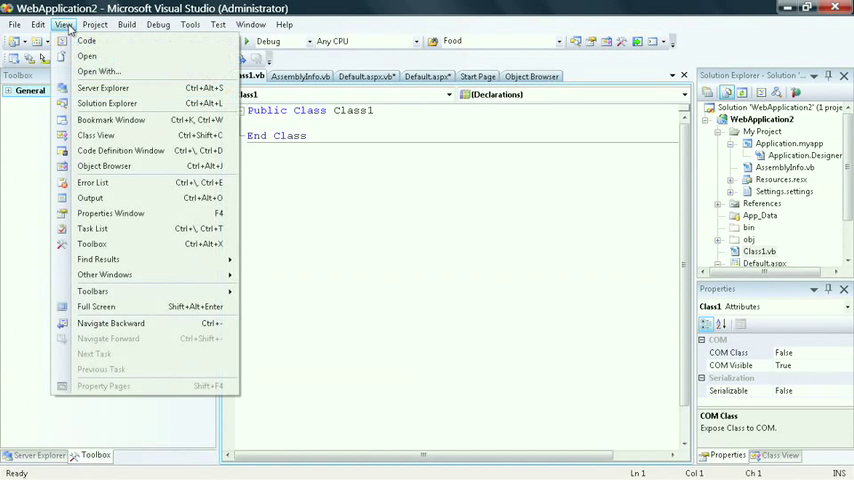
pyautogui.click(96, 136)
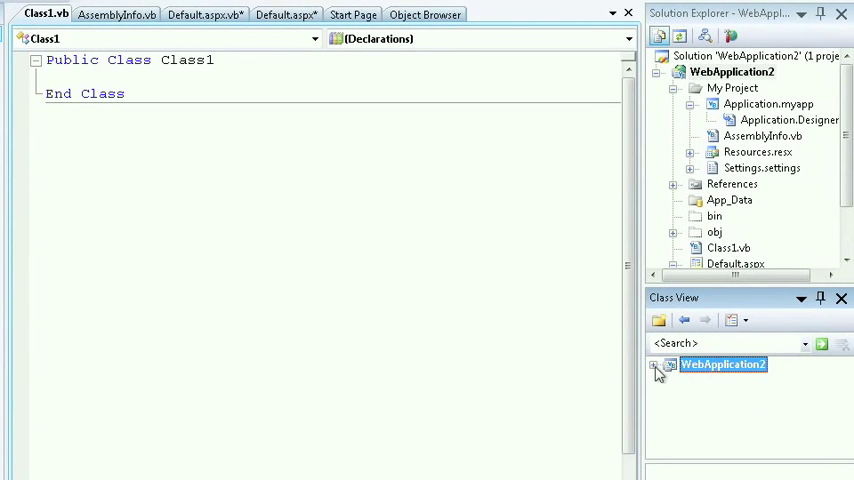
pyautogui.click(656, 364)
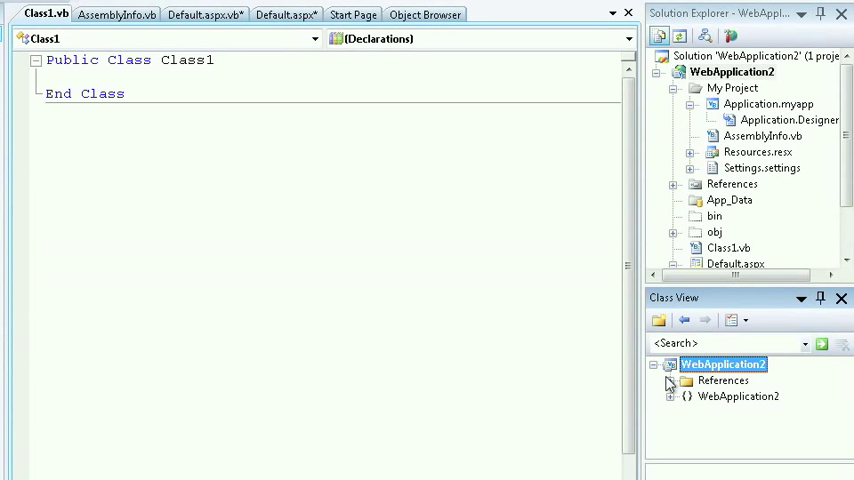
pyautogui.click(672, 396)
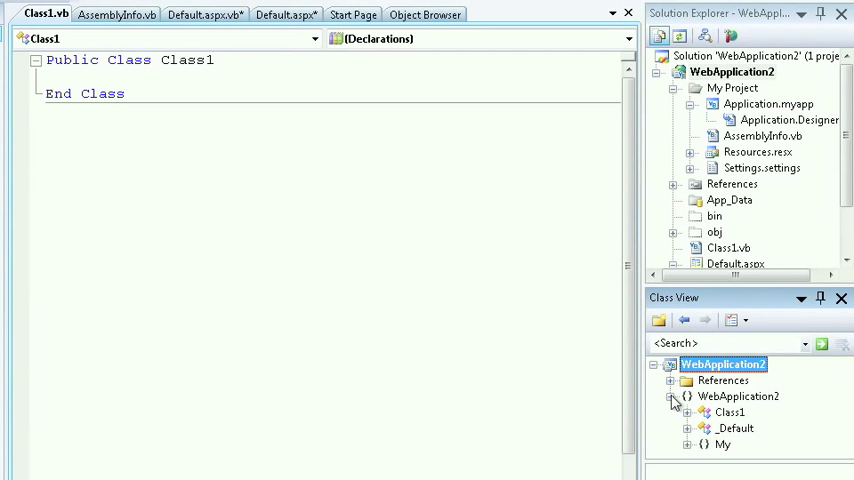
pyautogui.click(730, 412)
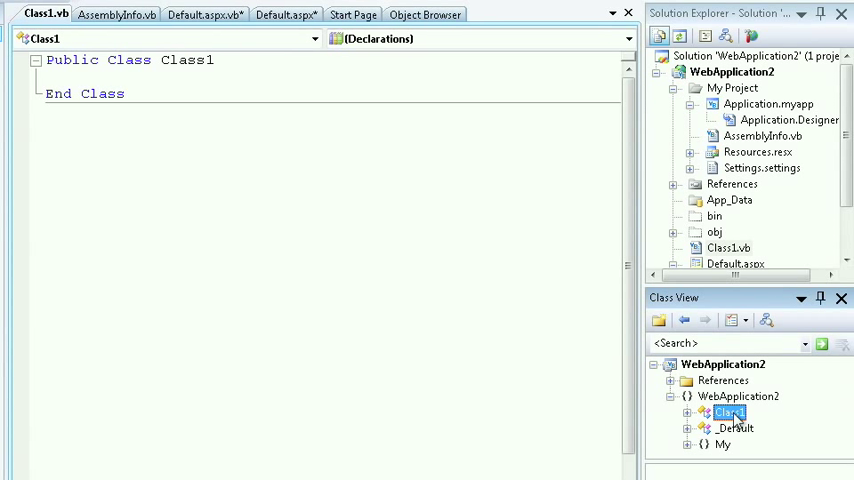
# Step: Generate ClassDiagram1.cd from Class1's context menu in Class View
pyautogui.rightClick(728, 412)
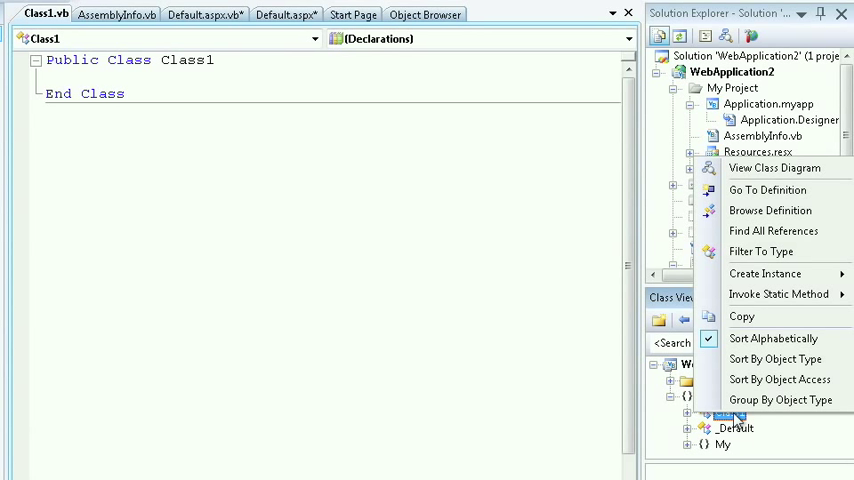
pyautogui.moveTo(774, 168)
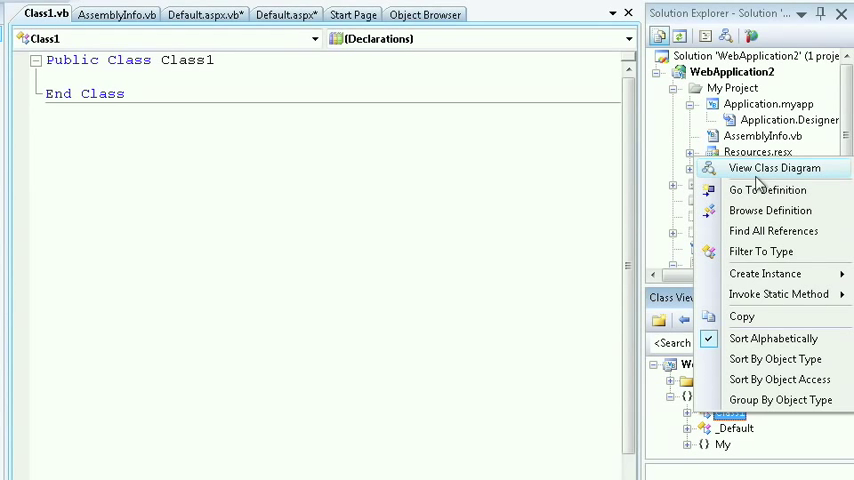
pyautogui.click(772, 168)
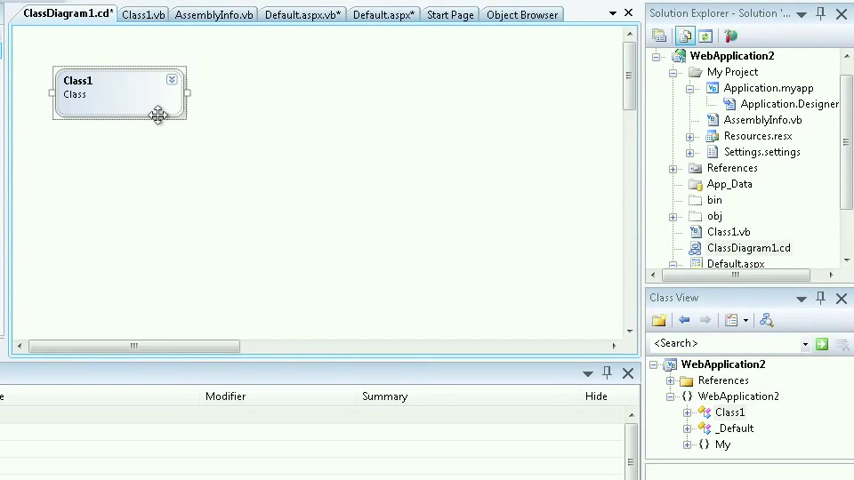
pyautogui.moveTo(104, 80)
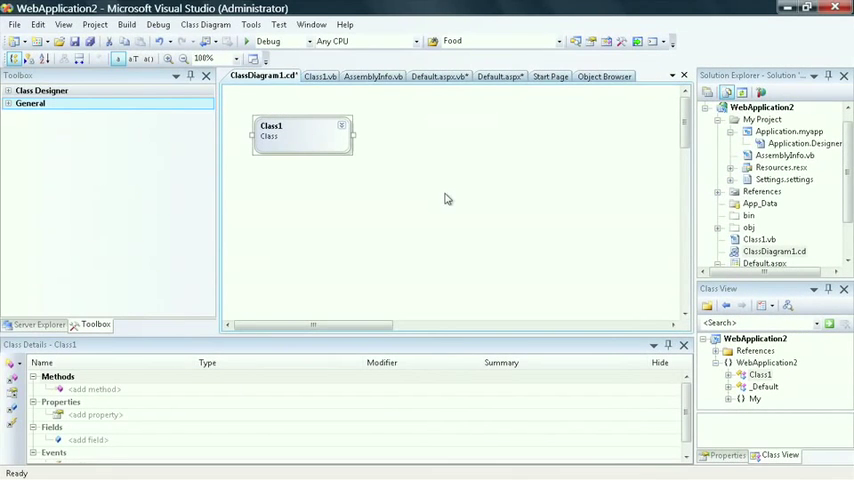
pyautogui.moveTo(334, 164)
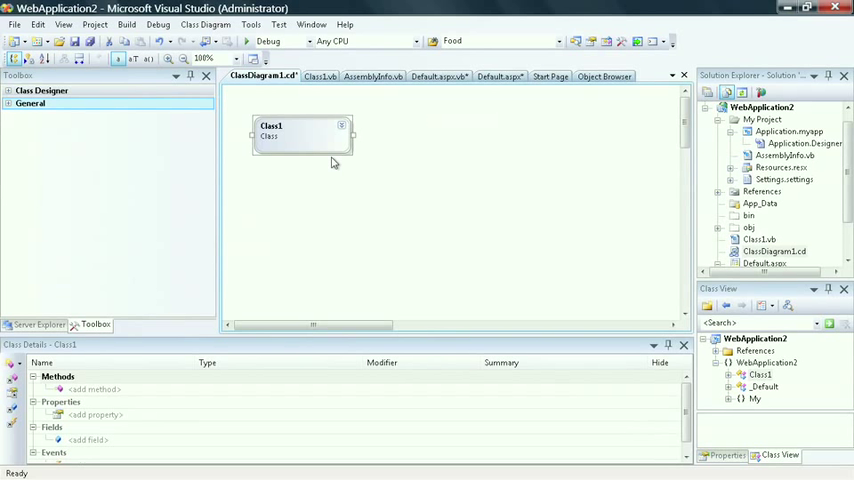
pyautogui.moveTo(330, 156)
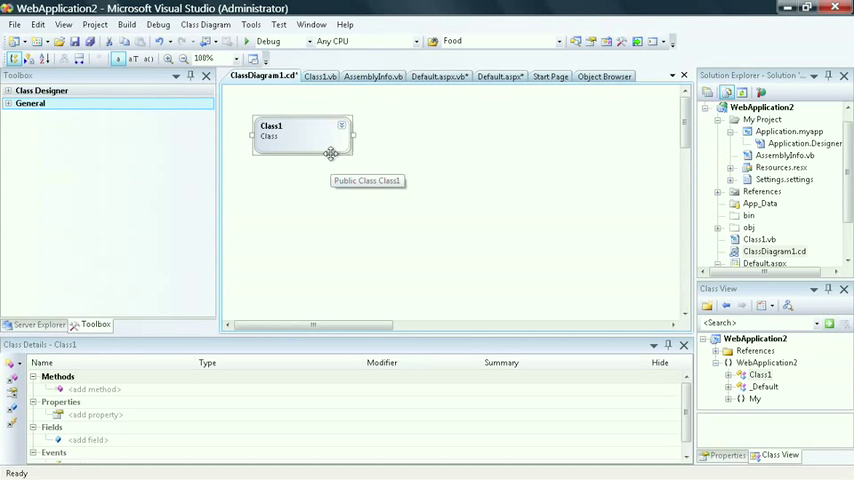
pyautogui.moveTo(164, 150)
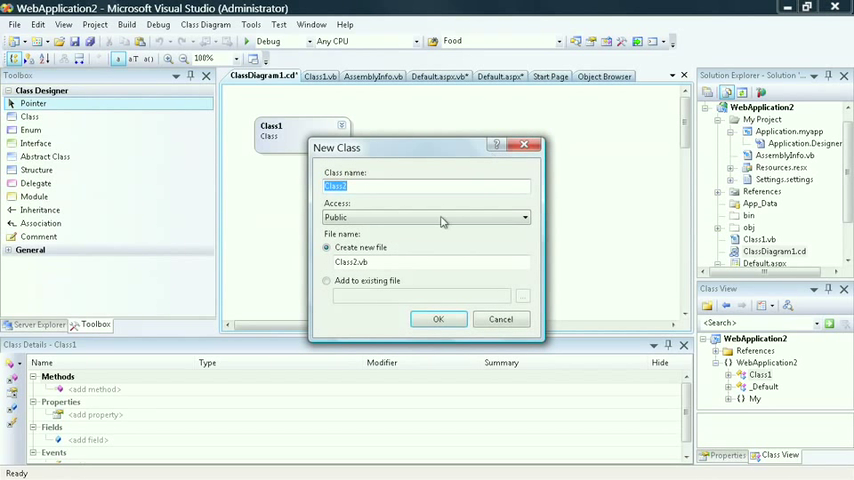
# Step: Confirm the New Class dialog so Class2 is placed on the diagram with its own Class2.vb file
pyautogui.click(436, 318)
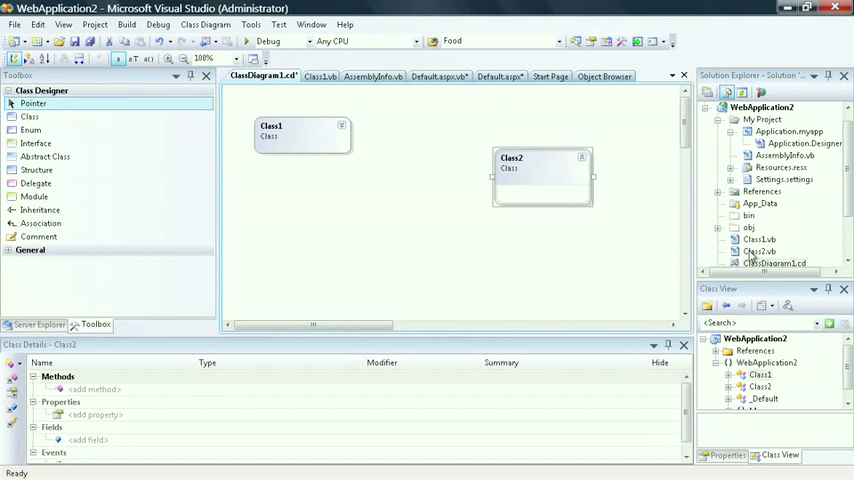
pyautogui.moveTo(44, 184)
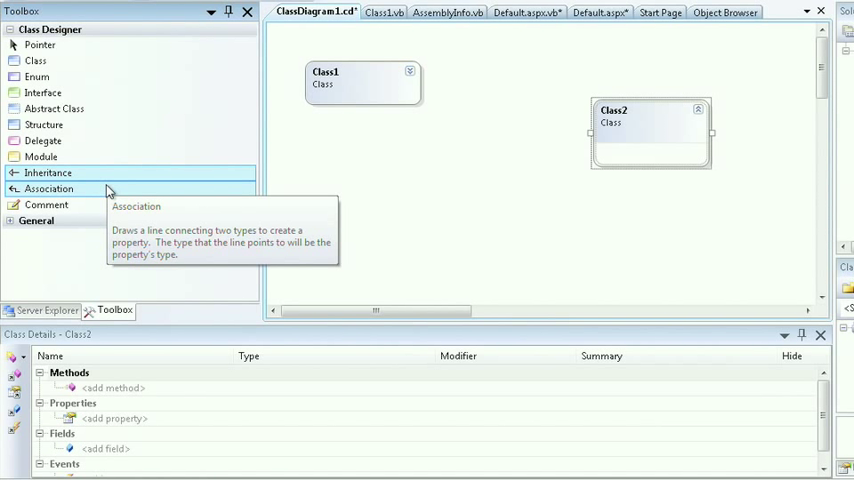
pyautogui.moveTo(340, 126)
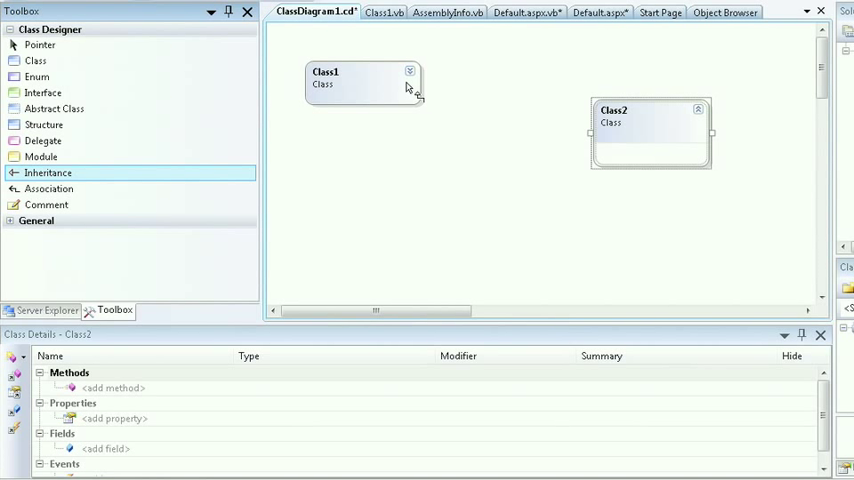
# Step: Add a method named GetData to the Class1 shape on the diagram
pyautogui.click(40, 44)
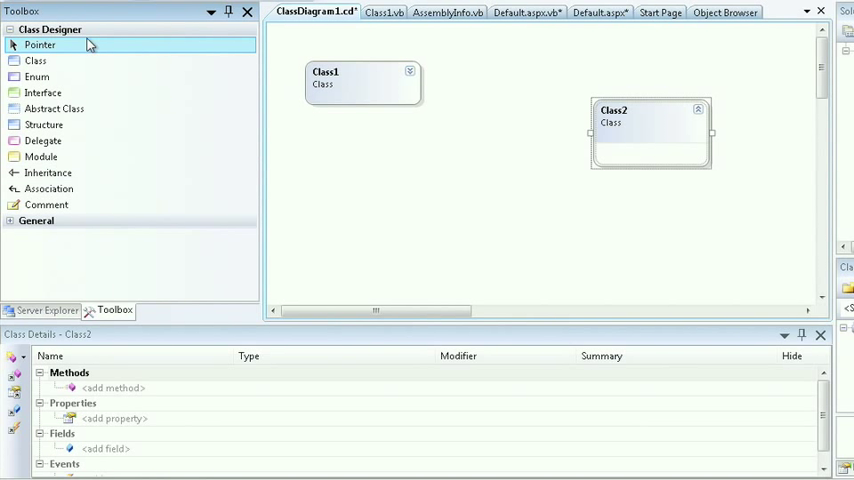
pyautogui.moveTo(410, 78)
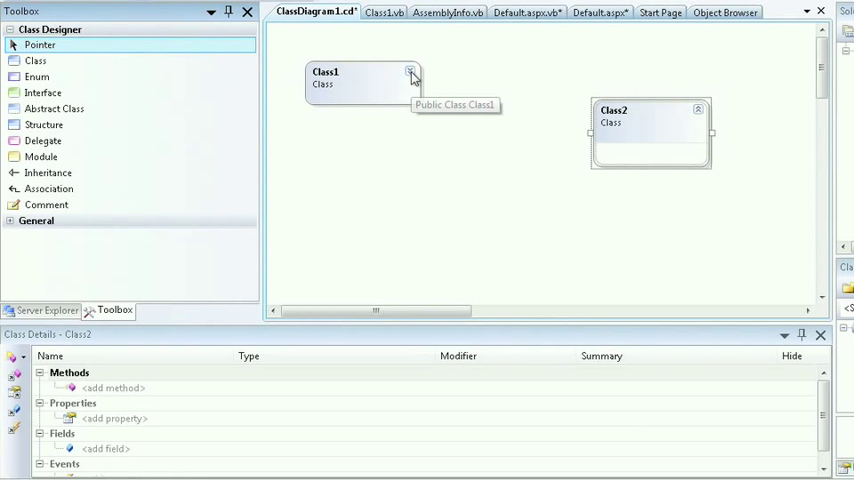
pyautogui.click(360, 96)
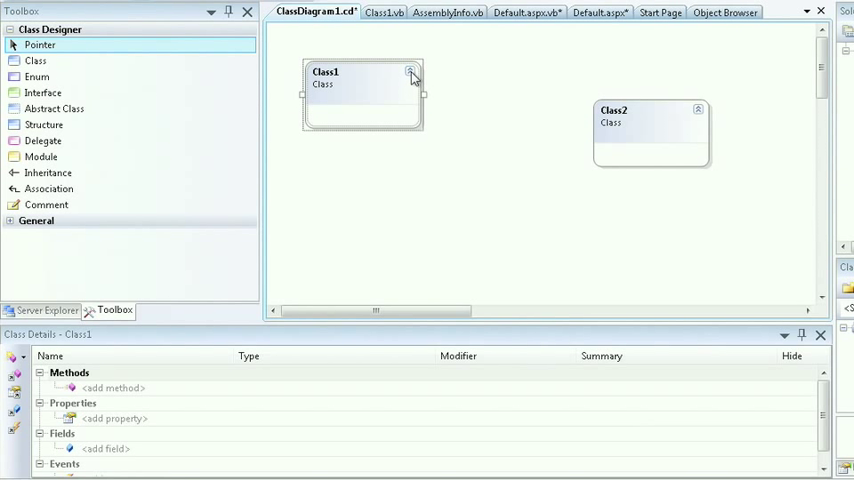
pyautogui.moveTo(370, 96)
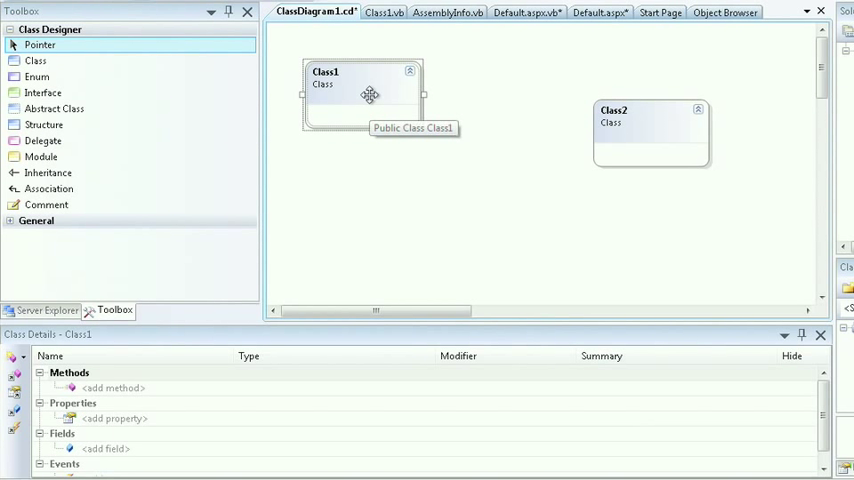
pyautogui.rightClick(370, 96)
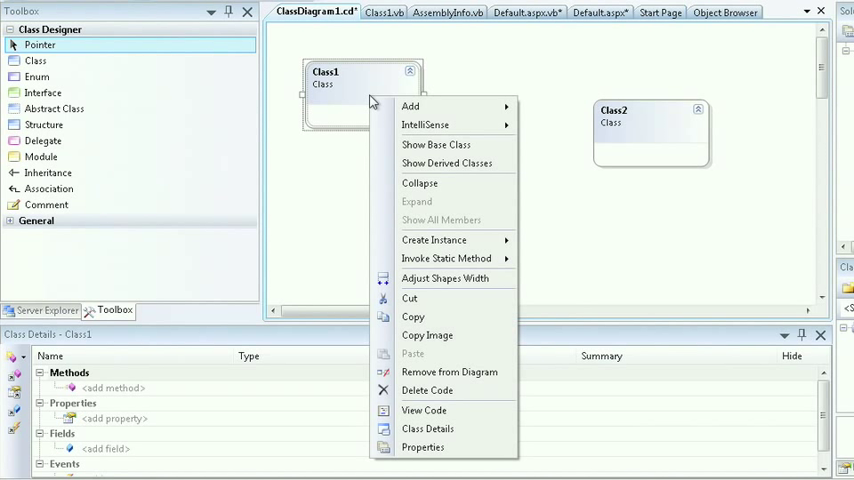
pyautogui.moveTo(446, 164)
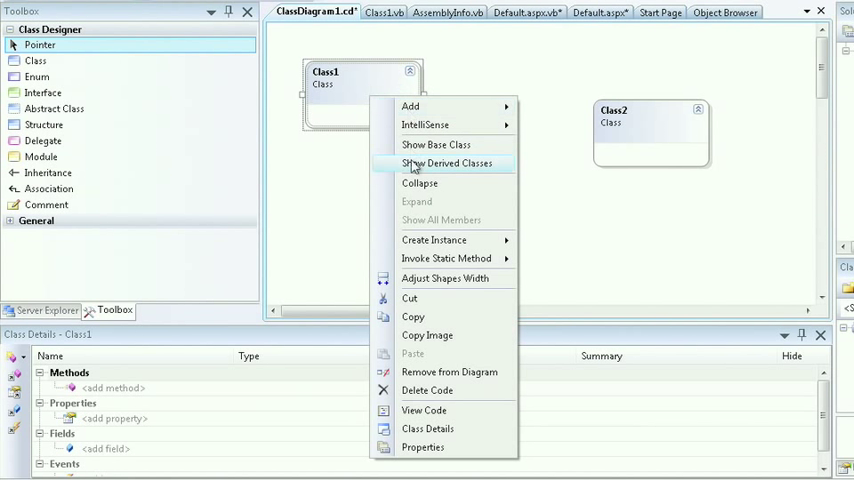
pyautogui.moveTo(436, 144)
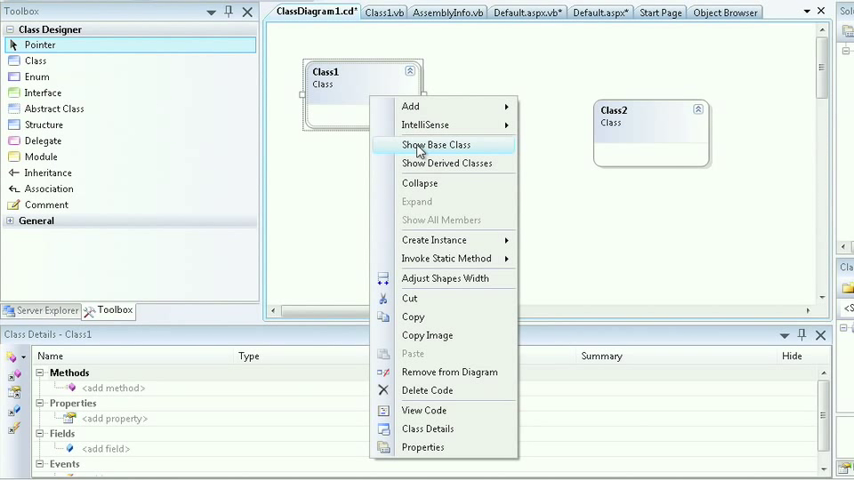
pyautogui.moveTo(448, 164)
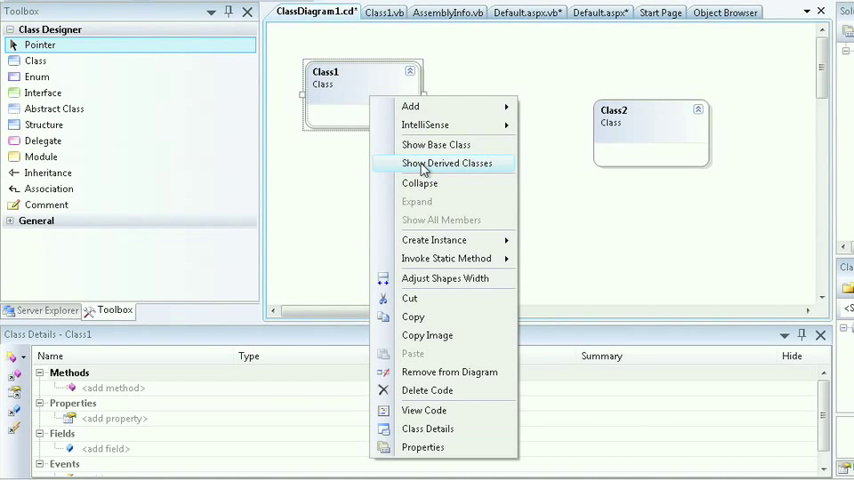
pyautogui.moveTo(410, 106)
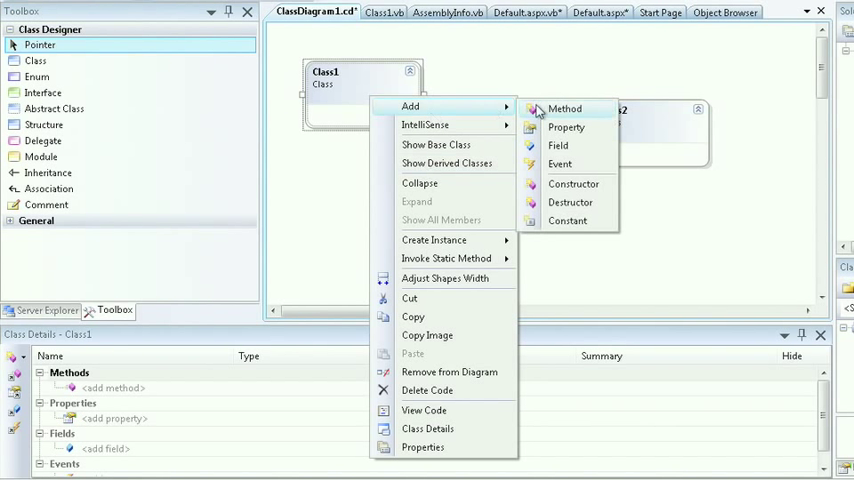
pyautogui.moveTo(560, 164)
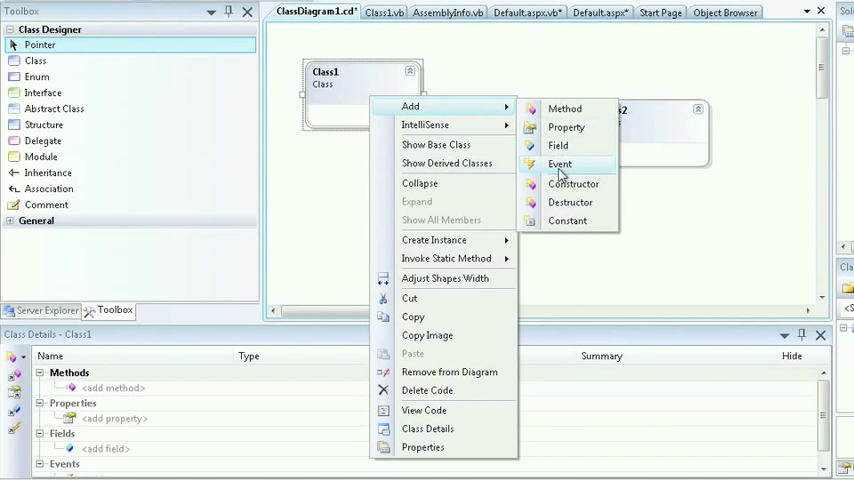
pyautogui.moveTo(558, 144)
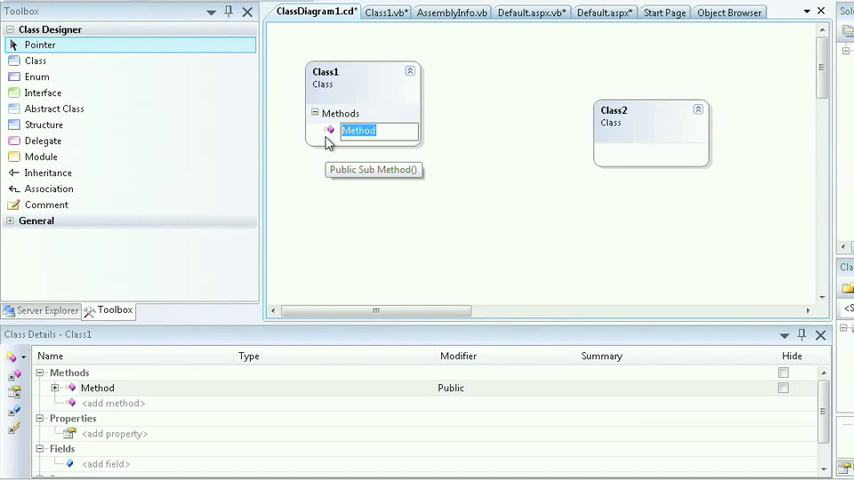
pyautogui.write('GetData')
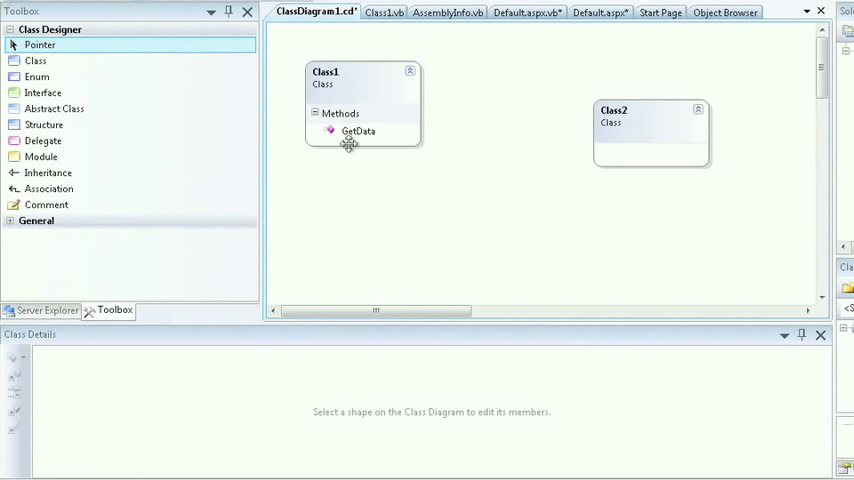
# Step: In Class Details, give GetData an Integer parameter id with the ByVal modifier
pyautogui.click(358, 132)
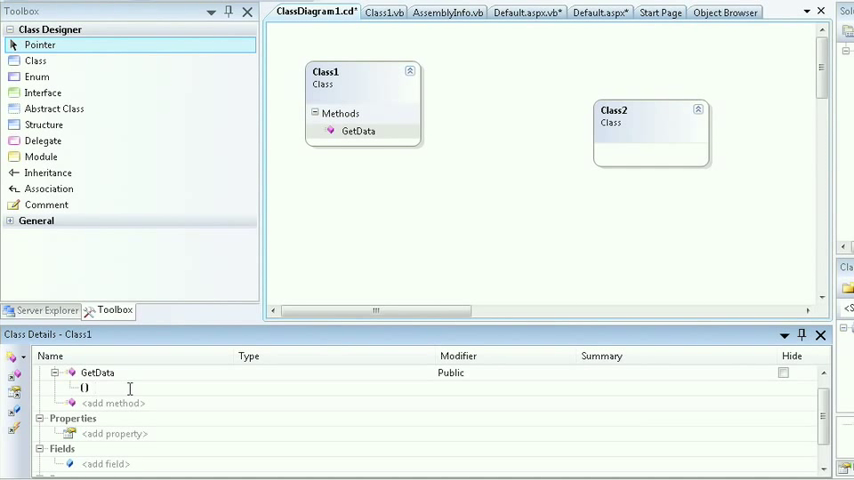
pyautogui.write('id')
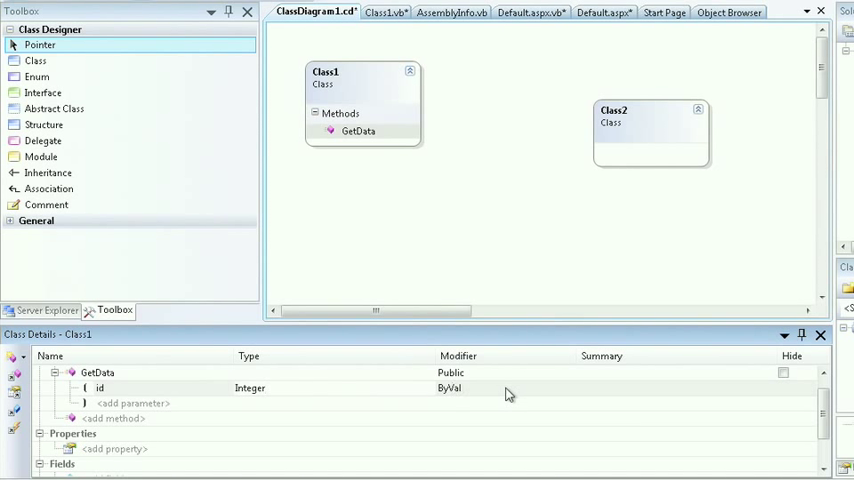
pyautogui.click(568, 388)
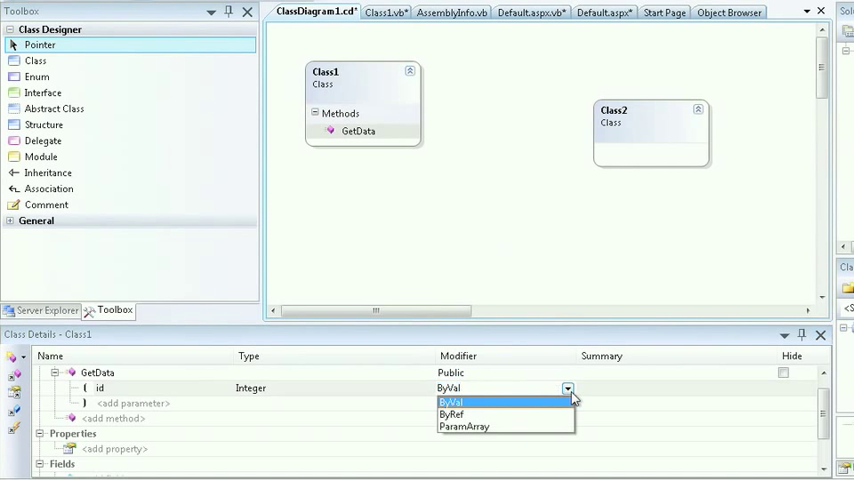
pyautogui.click(452, 402)
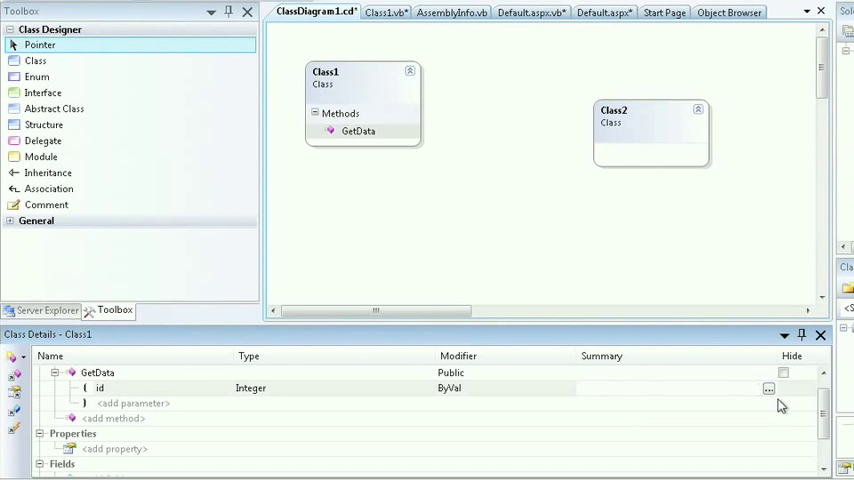
# Step: Set id's summary to 'Provides the unique identifier for retrieving data'
pyautogui.click(768, 388)
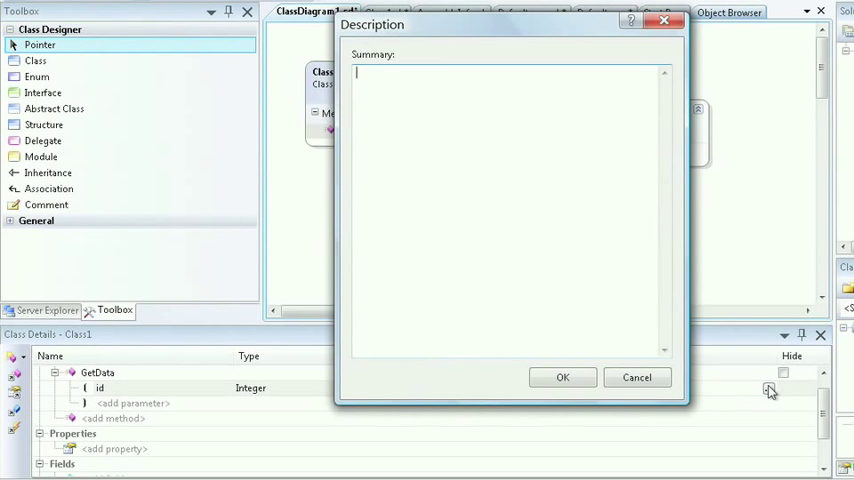
pyautogui.write('Provides the un')
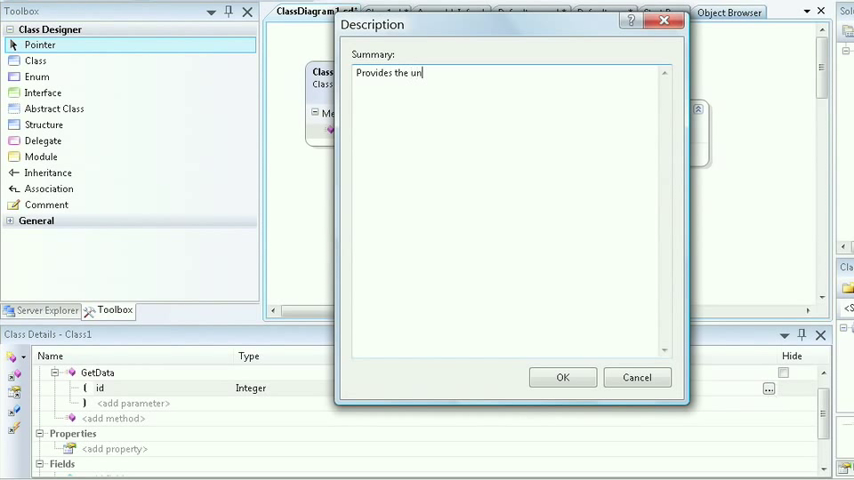
pyautogui.write('ique identifier for retrieving data')
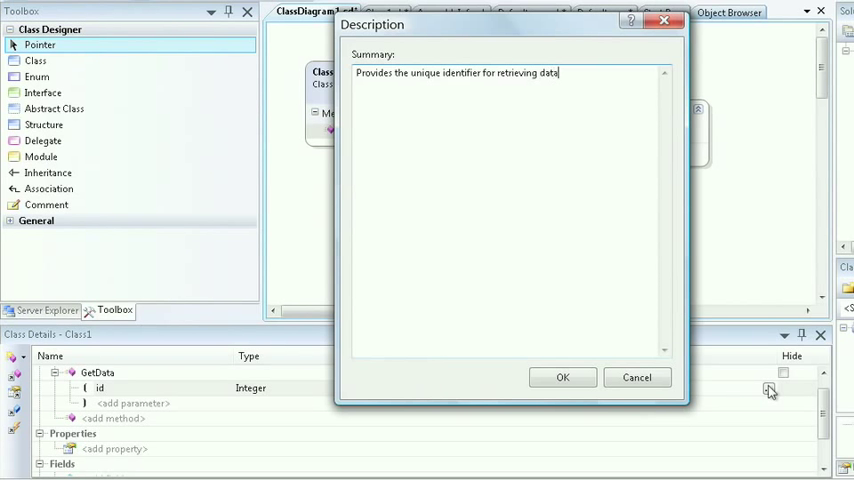
pyautogui.click(562, 376)
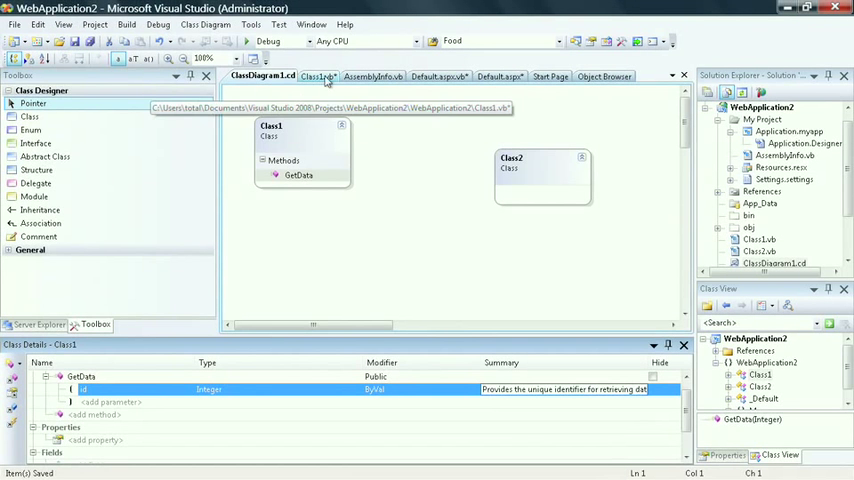
pyautogui.click(318, 76)
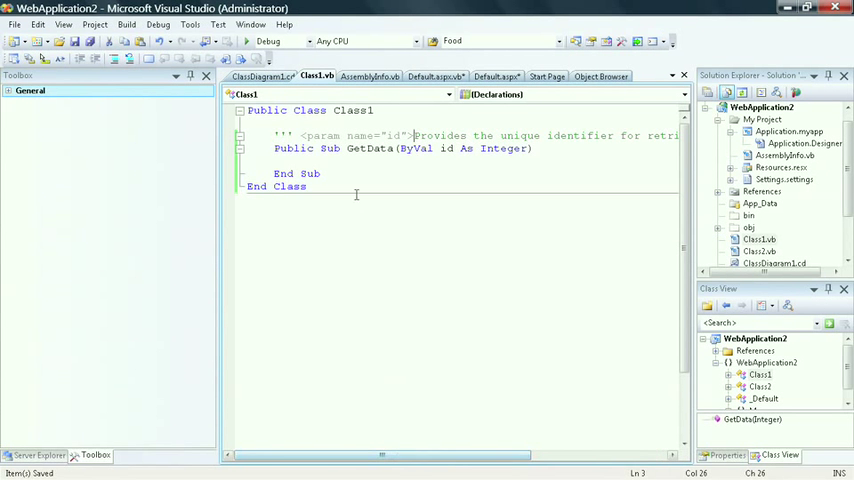
pyautogui.doubleClick(288, 148)
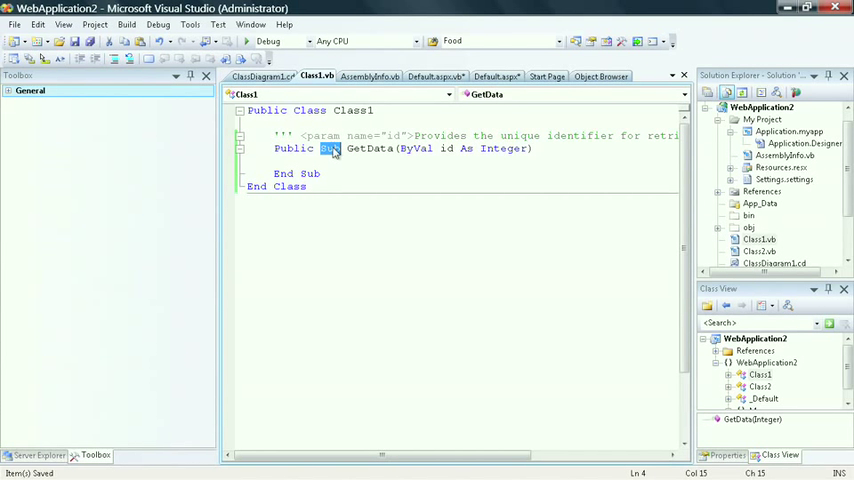
pyautogui.doubleClick(368, 148)
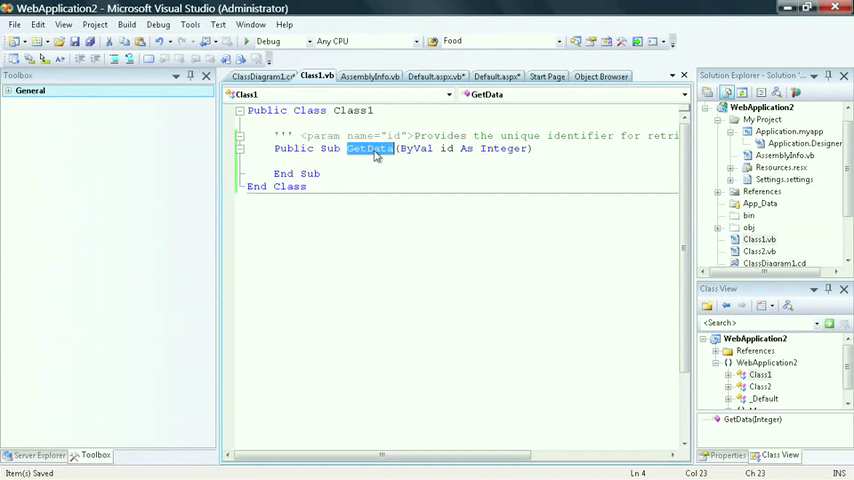
pyautogui.doubleClick(414, 148)
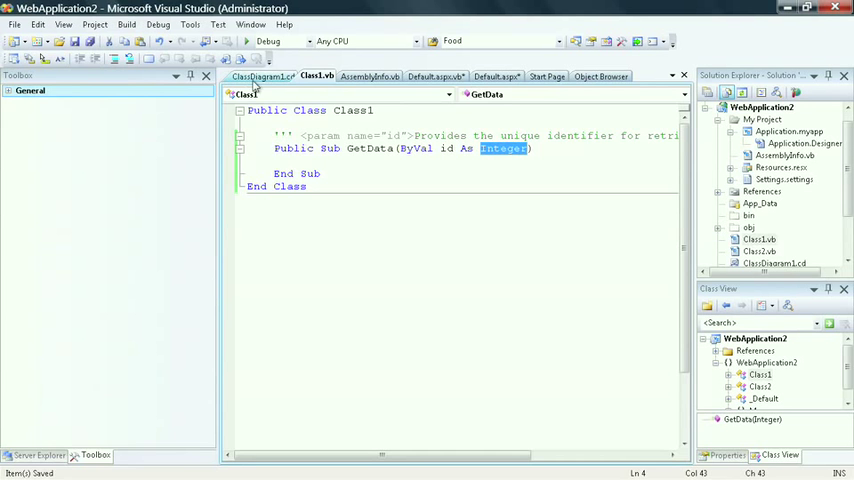
pyautogui.click(262, 76)
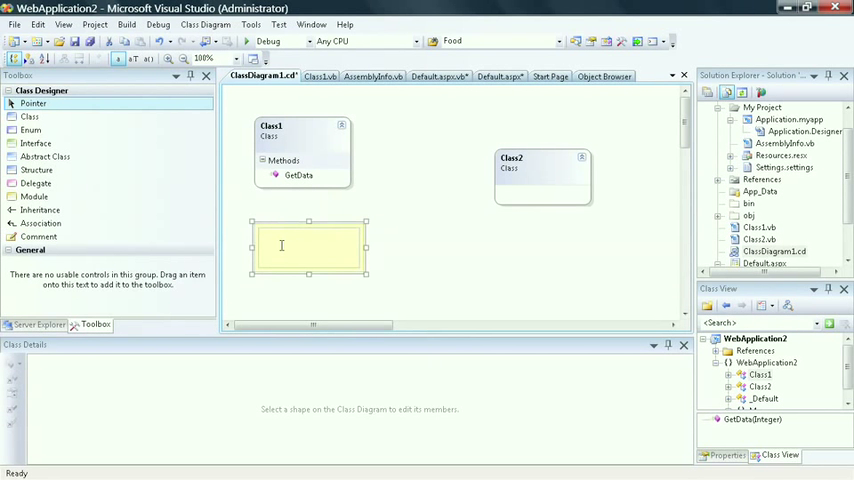
# Step: Fill the diagram comment with 'this is still a work in progress.'
pyautogui.write('this is still a work in progress')
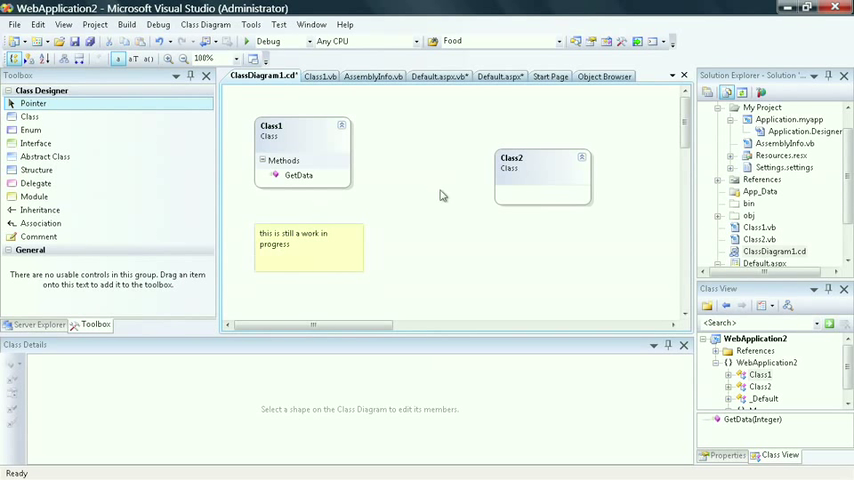
# Step: Add an Integer property named FirstName to Class2 on the diagram
pyautogui.click(540, 170)
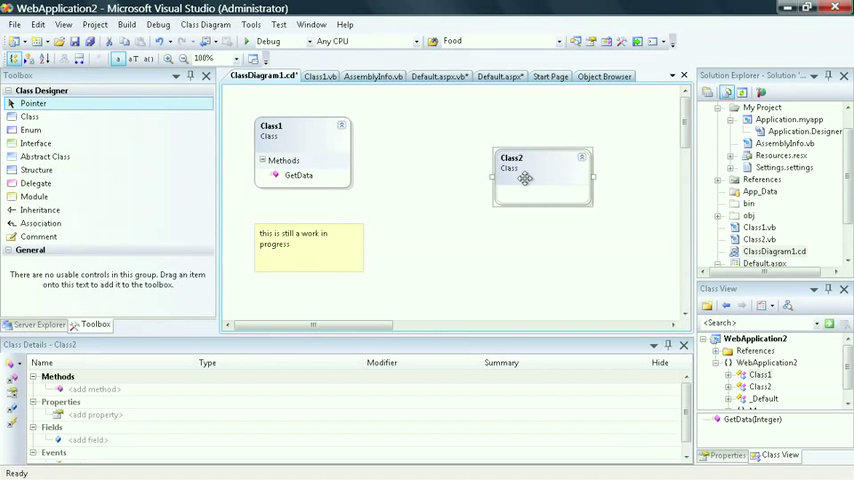
pyautogui.rightClick(524, 178)
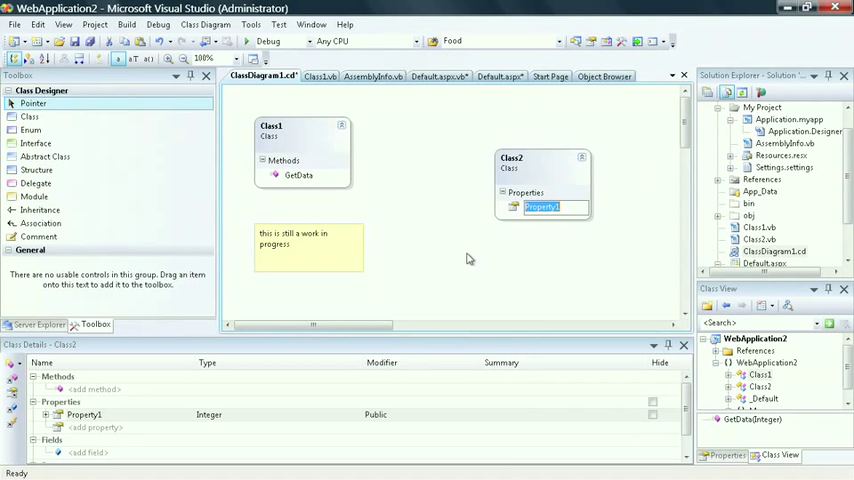
pyautogui.write('FirstName')
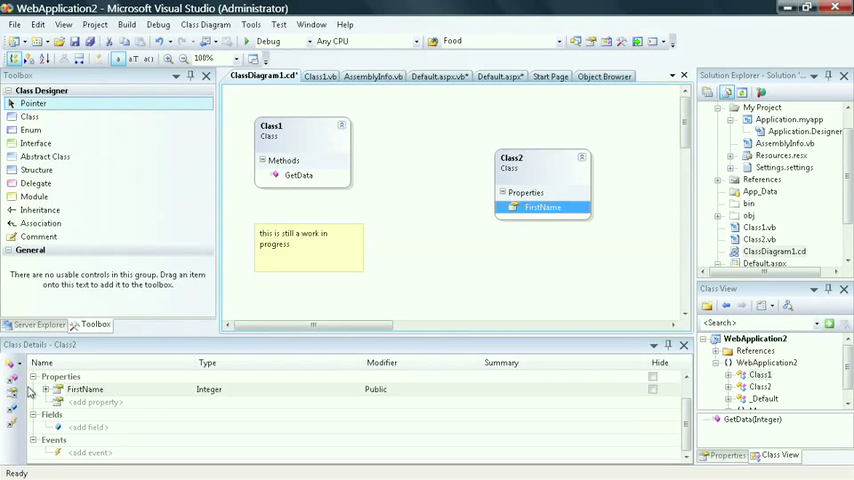
pyautogui.click(84, 388)
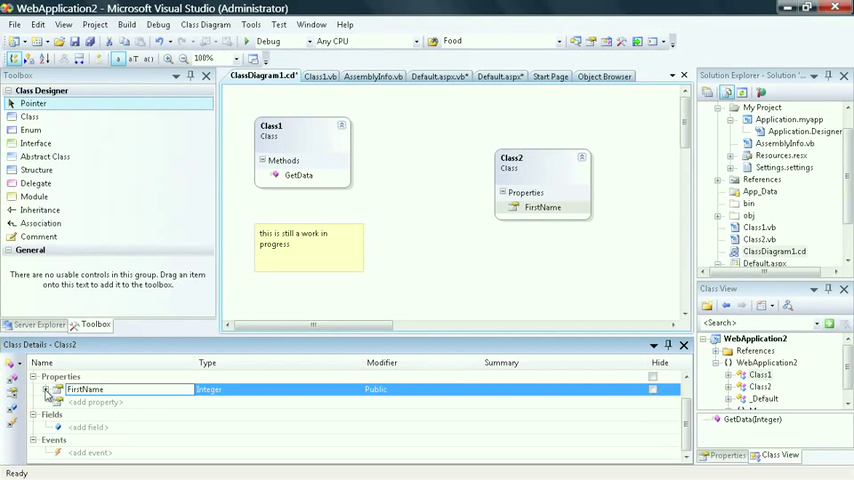
pyautogui.moveTo(14, 422)
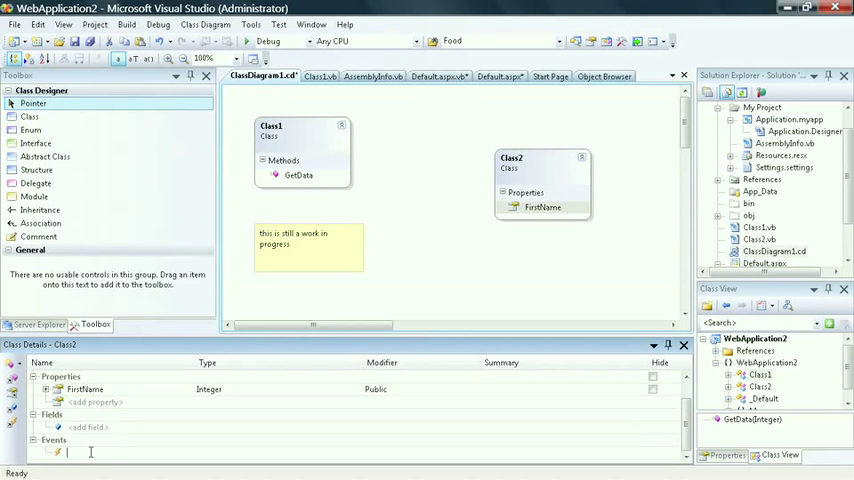
# Step: Add a Validated event to Class2 and bring up the Object Browser
pyautogui.write('Validated')
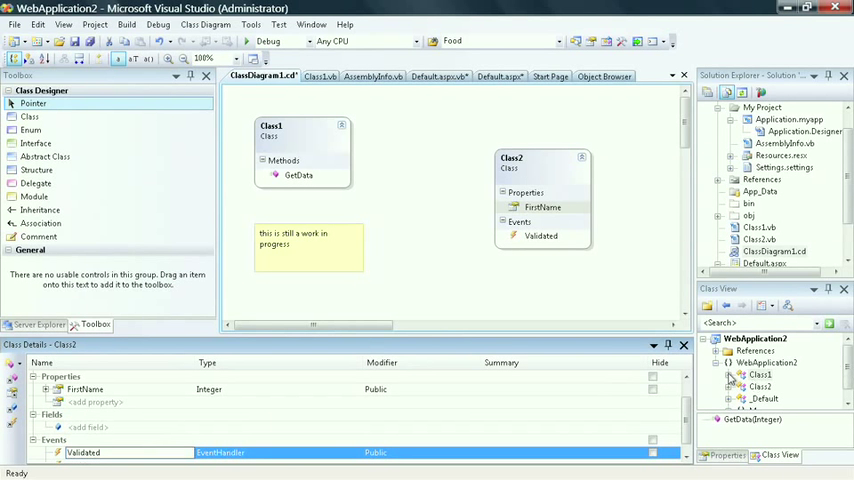
pyautogui.click(760, 374)
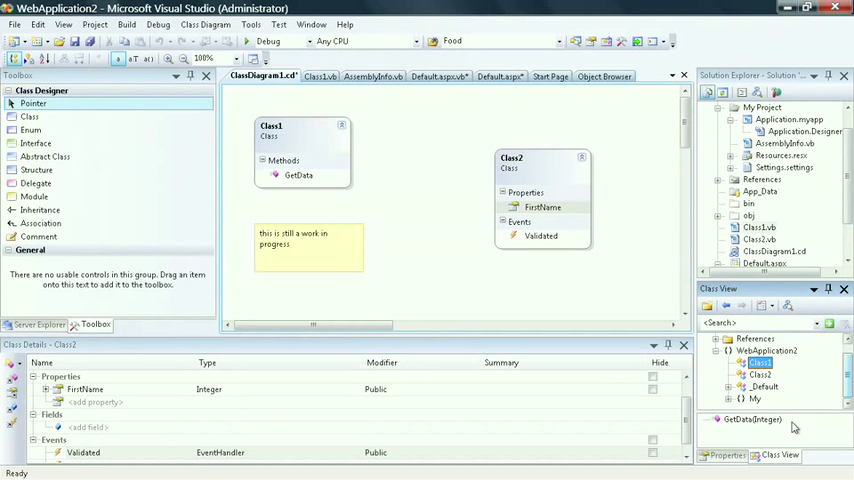
pyautogui.click(752, 420)
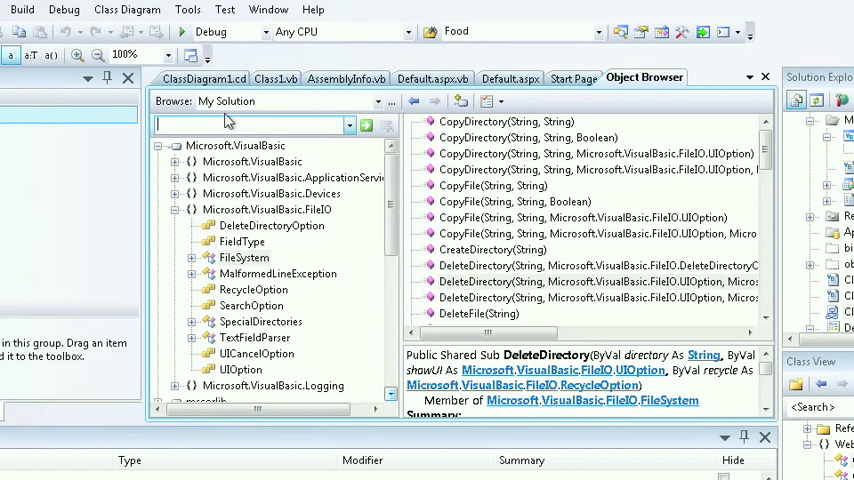
# Step: Search the Object Browser for class1 and show the GetData(Integer) signature and summary
pyautogui.write('class1')
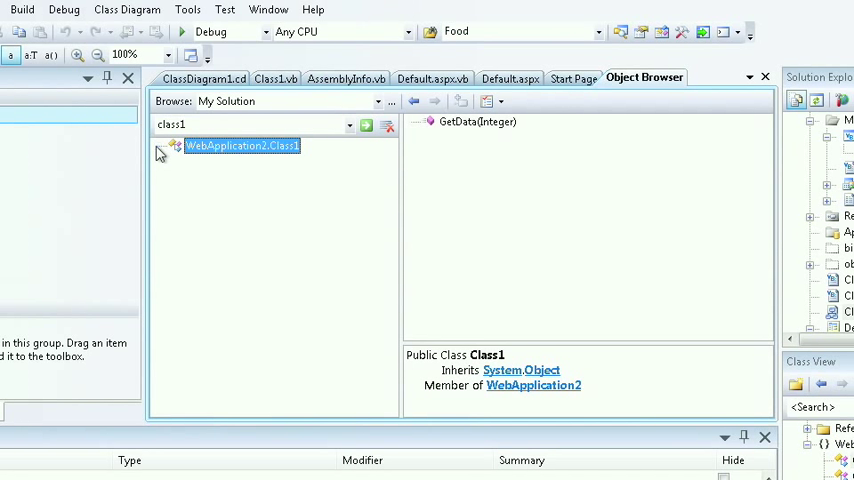
pyautogui.moveTo(220, 156)
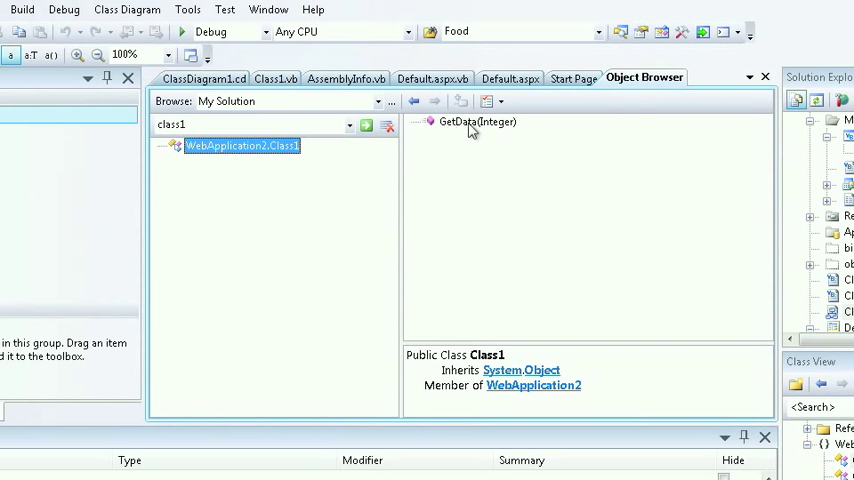
pyautogui.click(476, 120)
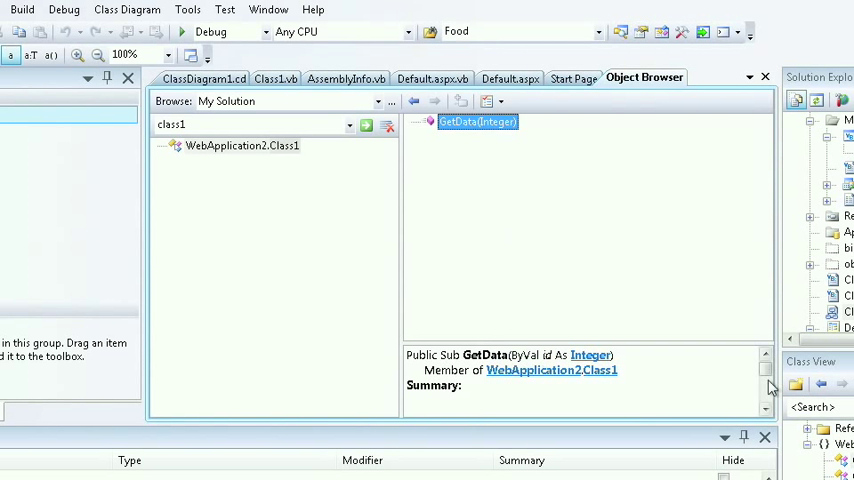